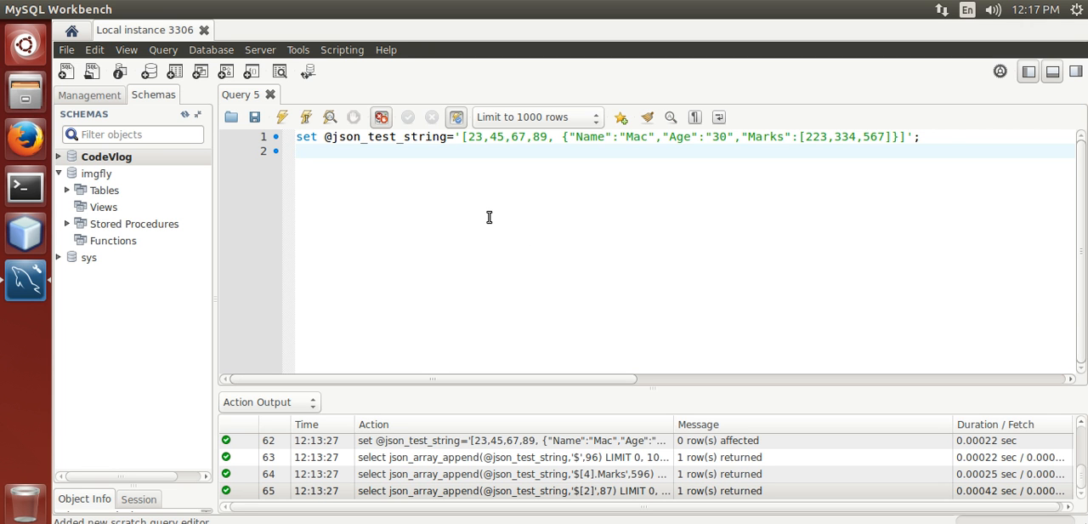
{"action": "left_click", "coordinate": [297, 150]}
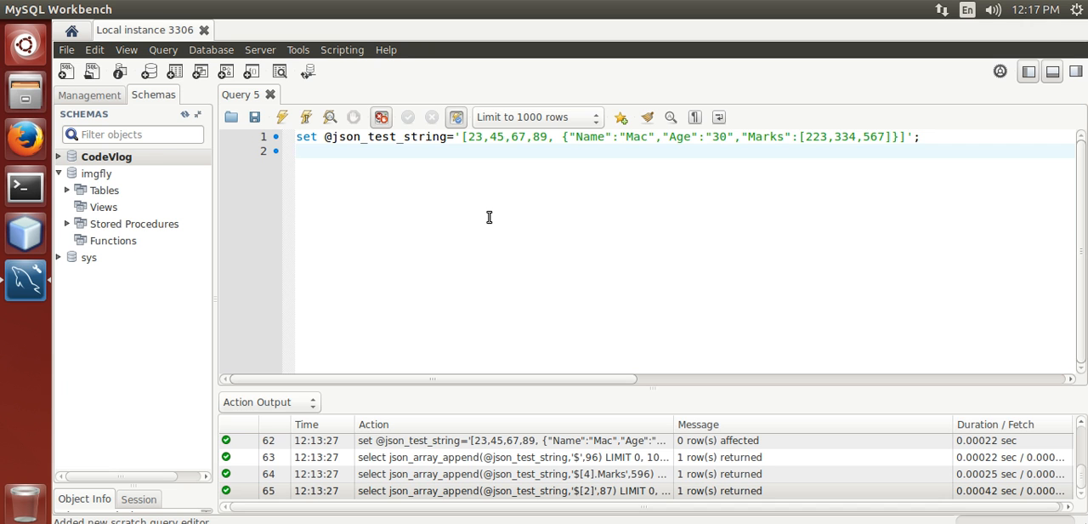
{"action": "left_click", "coordinate": [299, 150]}
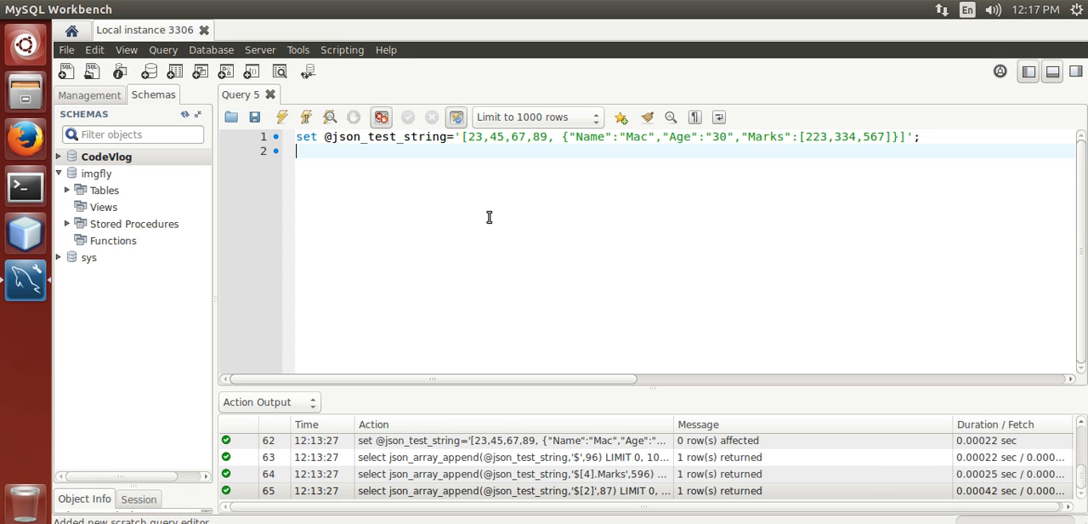
{"action": "type", "text": "select"}
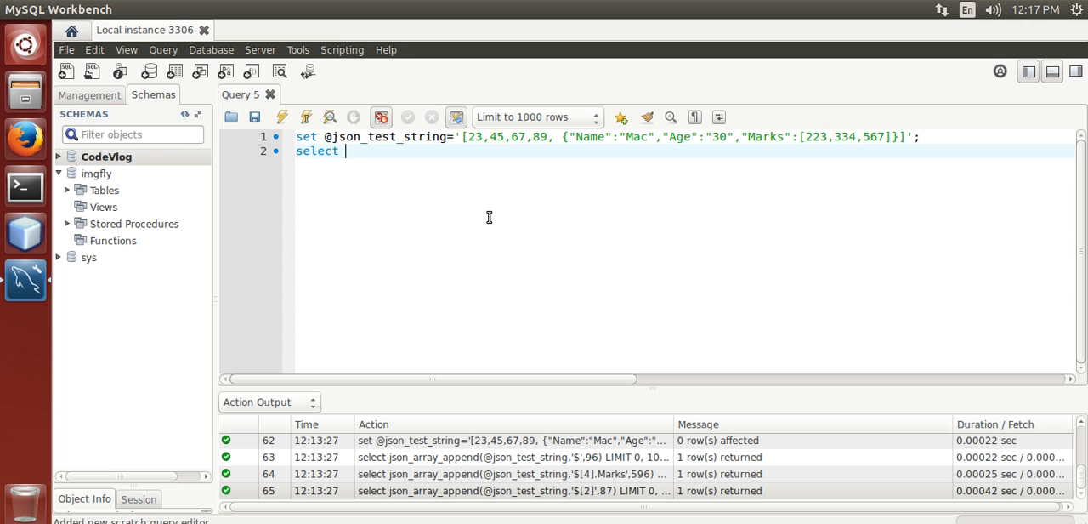
{"action": "type", "text": "json_"}
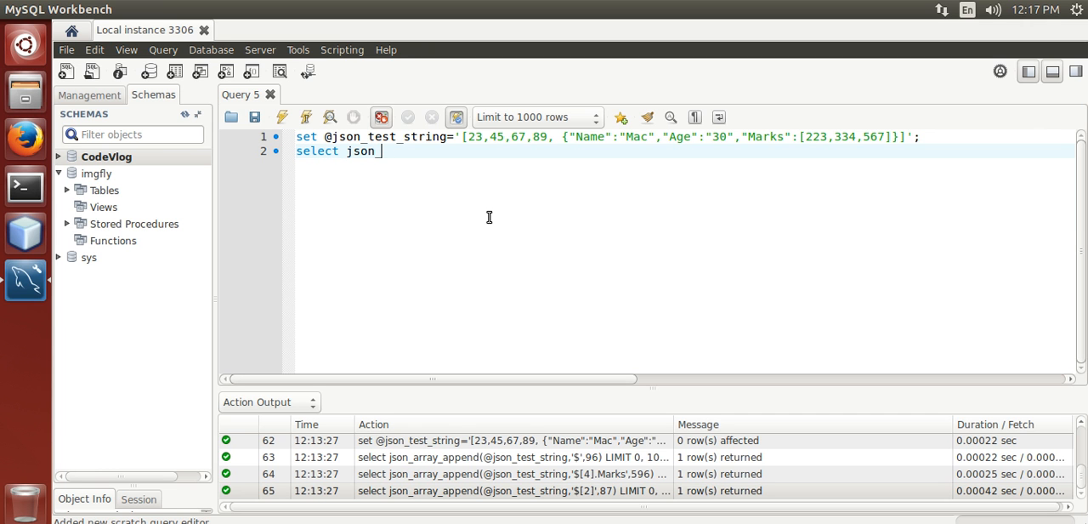
{"action": "type", "text": "array_"}
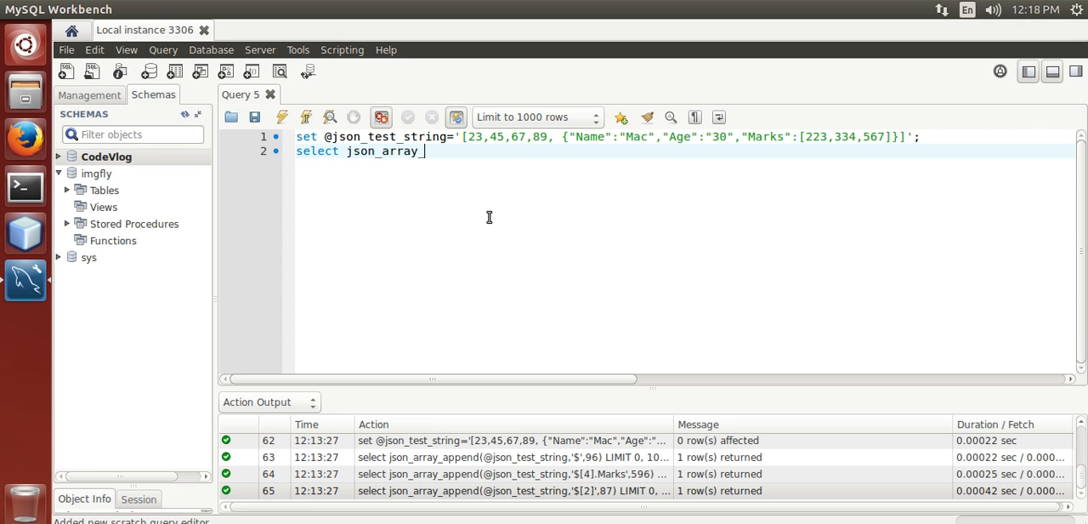
{"action": "type", "text": "append"}
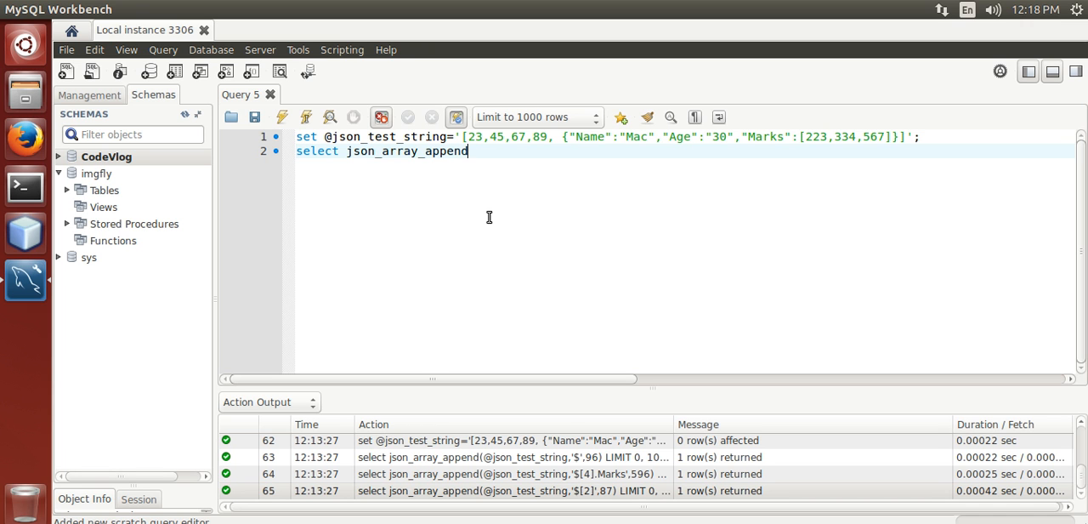
{"action": "type", "text": "("}
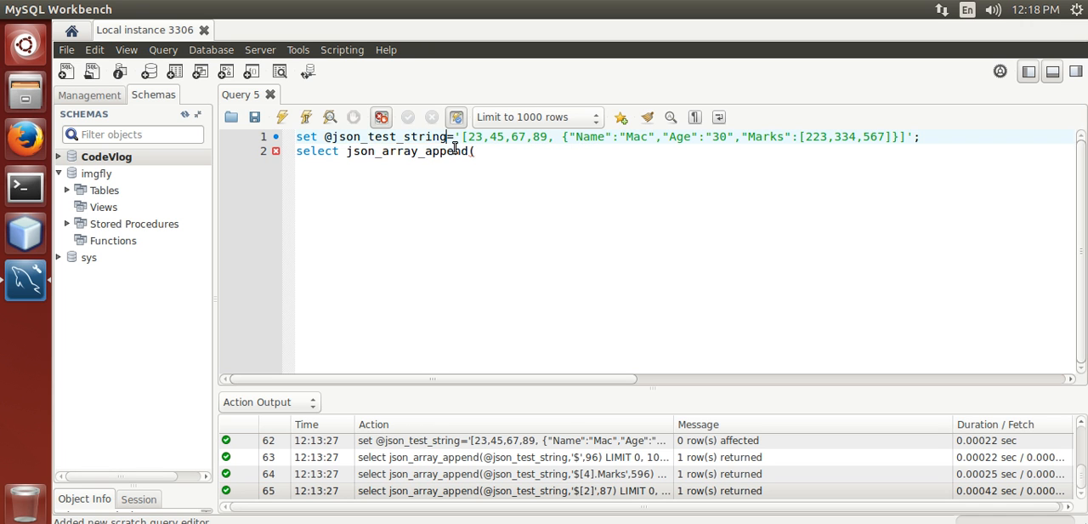
{"action": "type", "text": "@json_test_string"}
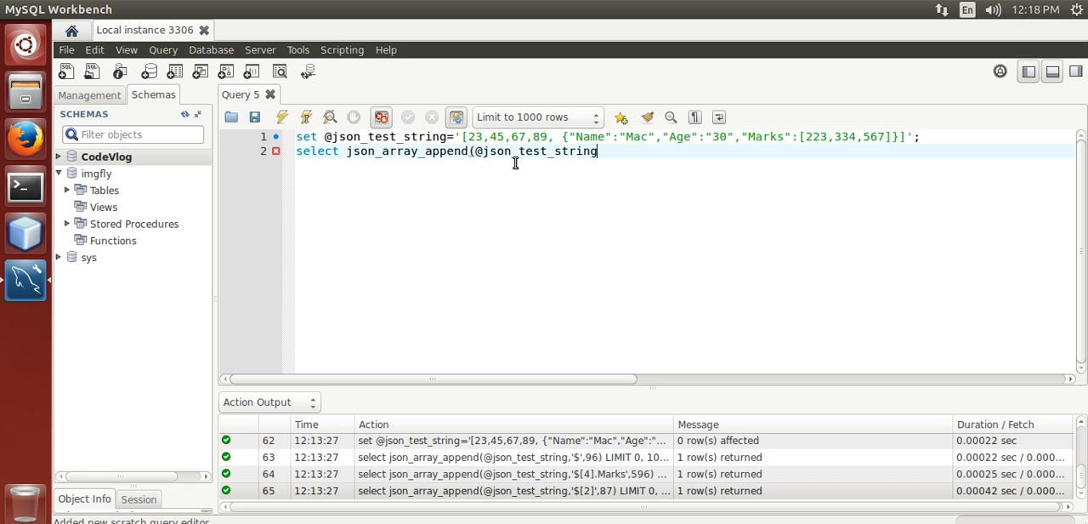
{"action": "mouse_move", "coordinate": [577, 150]}
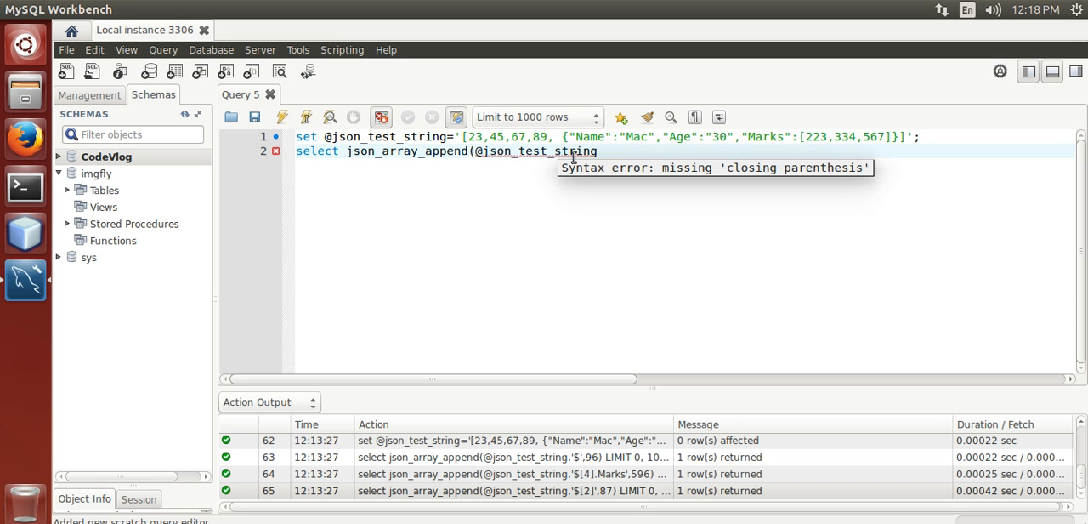
{"action": "type", "text": ",'"}
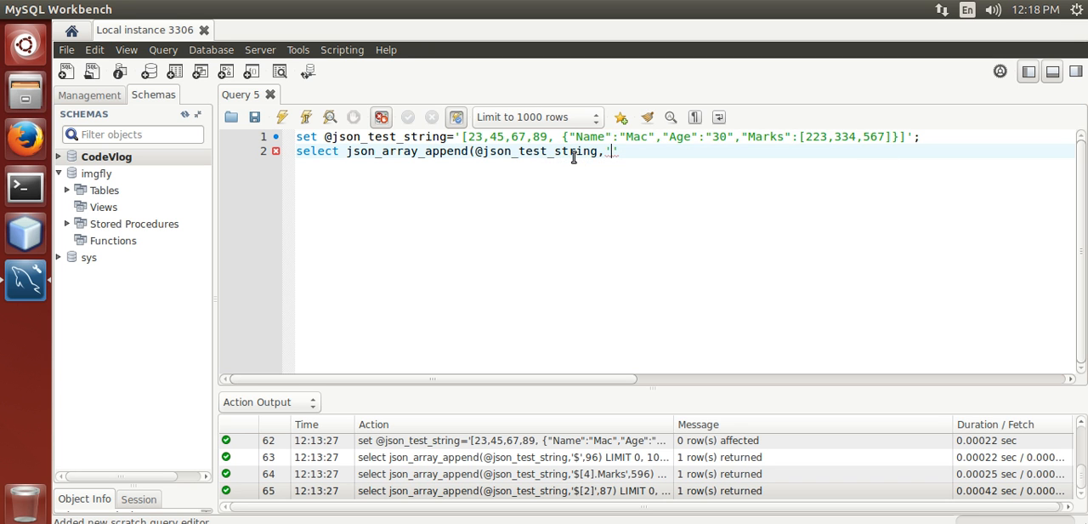
{"action": "type", "text": "$"}
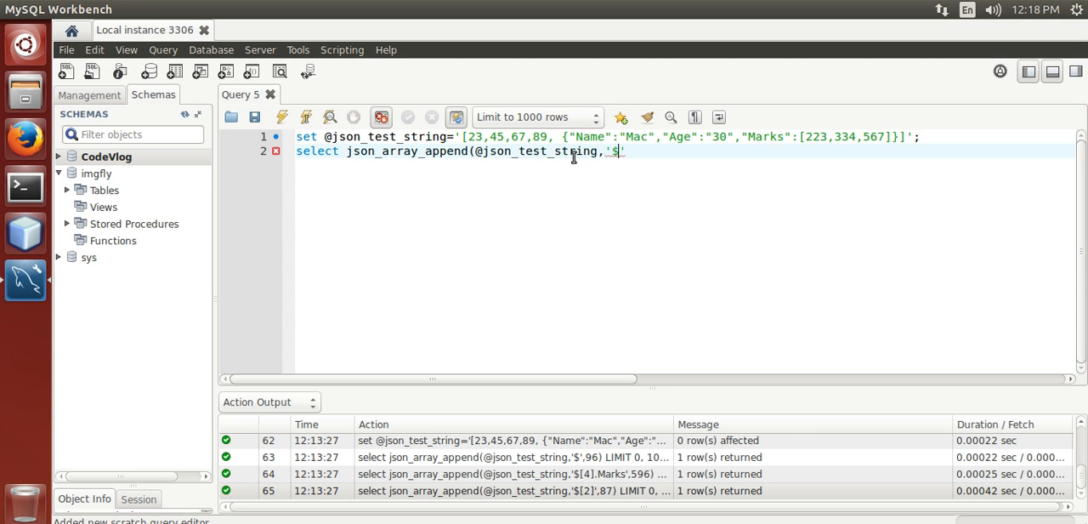
{"action": "type", "text": ",9"}
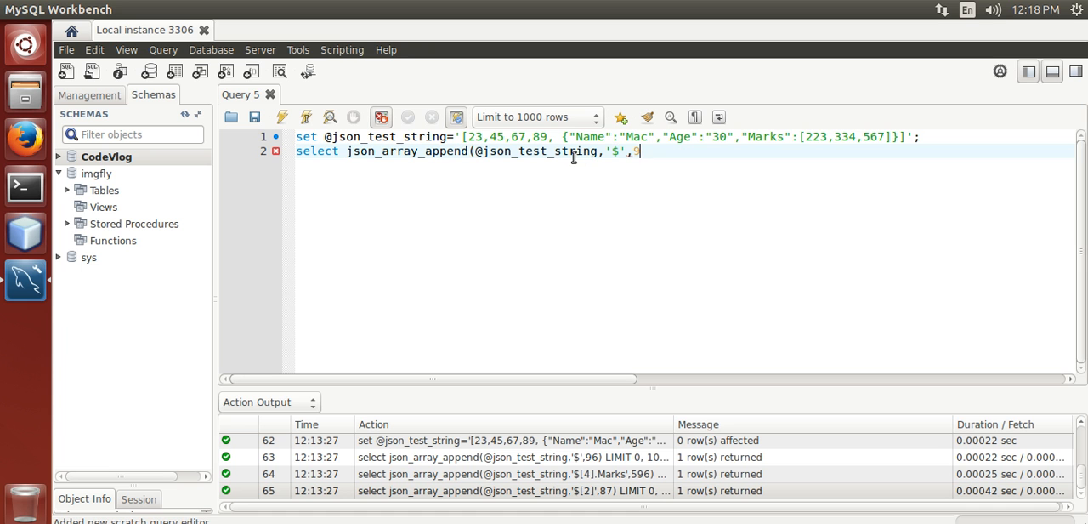
{"action": "type", "text": "6);"}
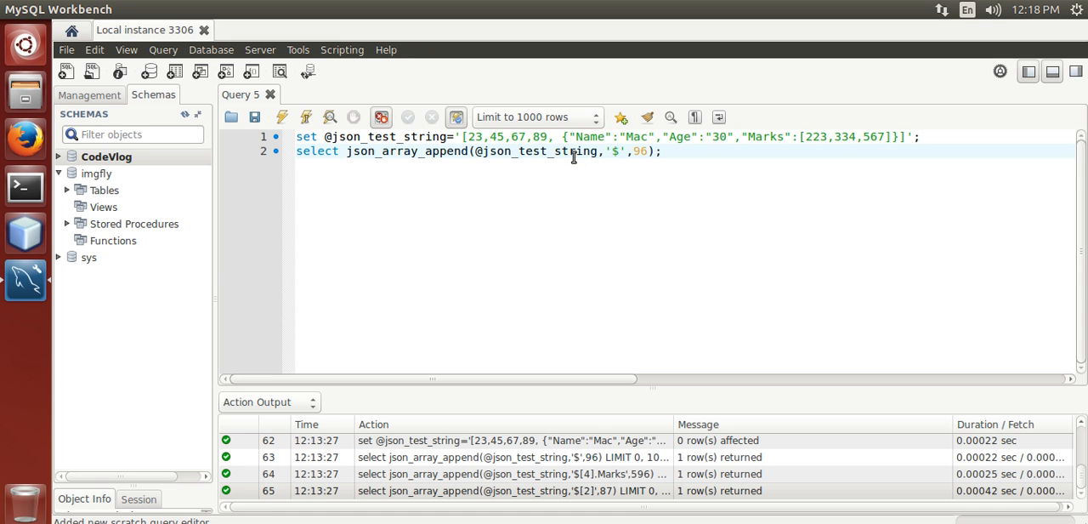
{"action": "left_click", "coordinate": [282, 117]}
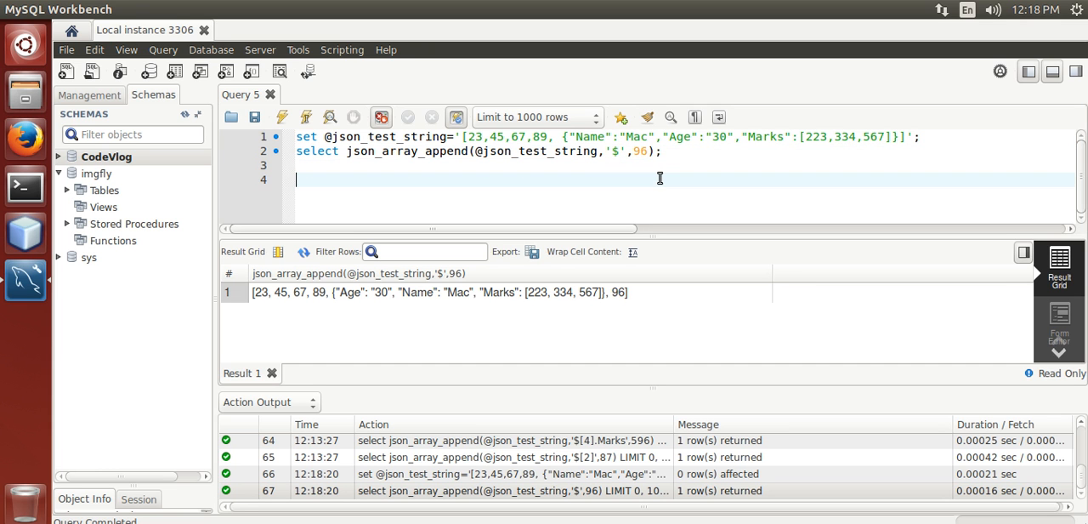
{"action": "type", "text": "select"}
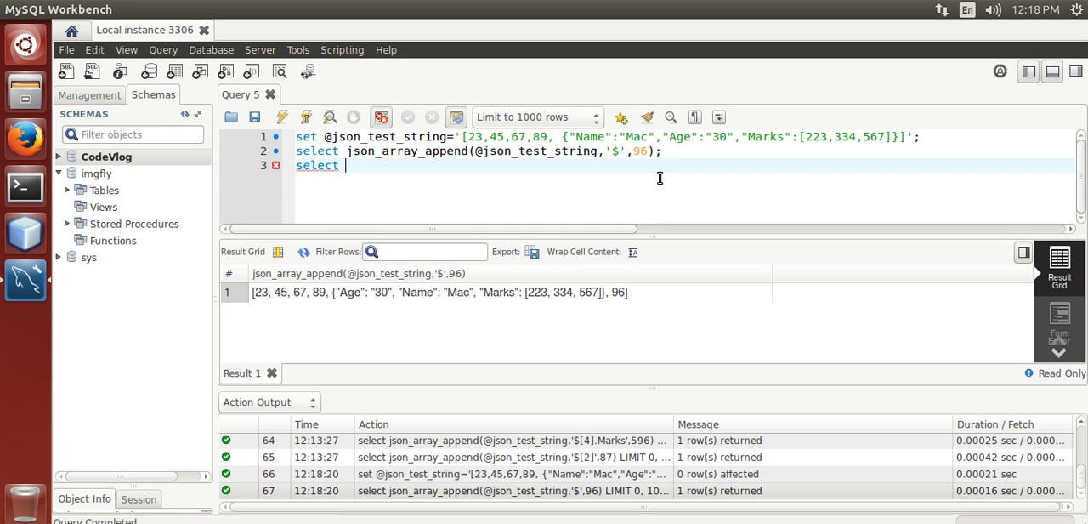
{"action": "mouse_move", "coordinate": [820, 144]}
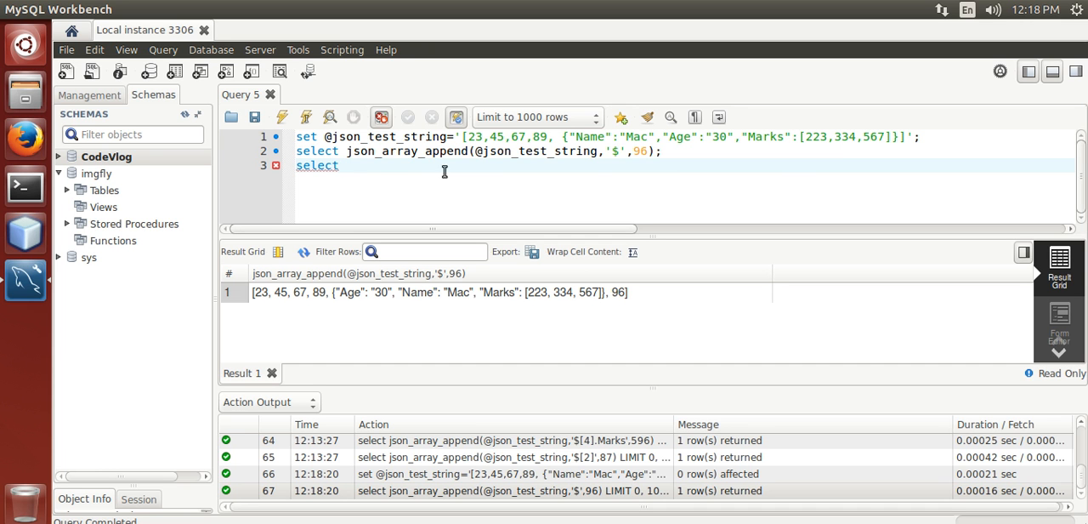
{"action": "mouse_move", "coordinate": [753, 144]}
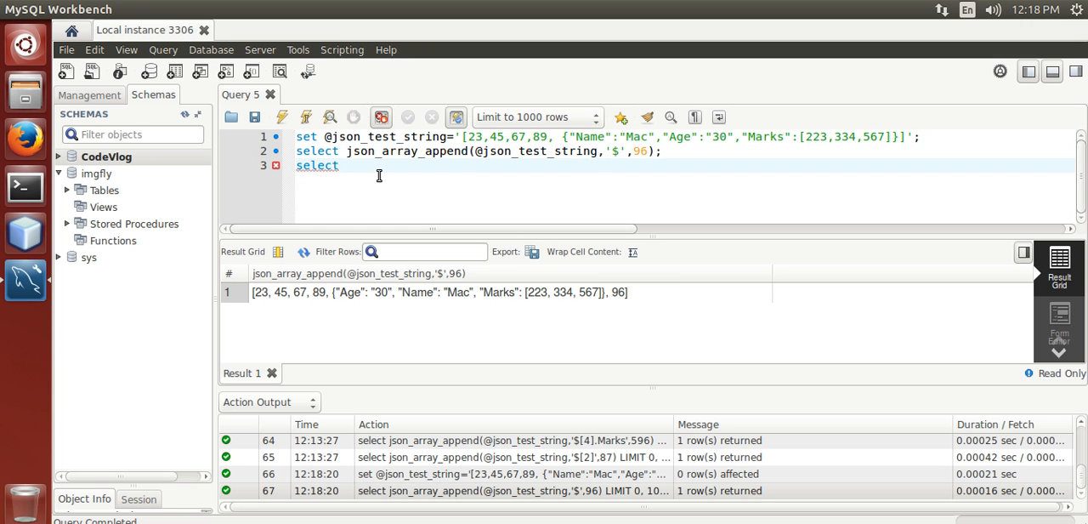
{"action": "type", "text": "json_array_append(@json_test_string,'$',96);"}
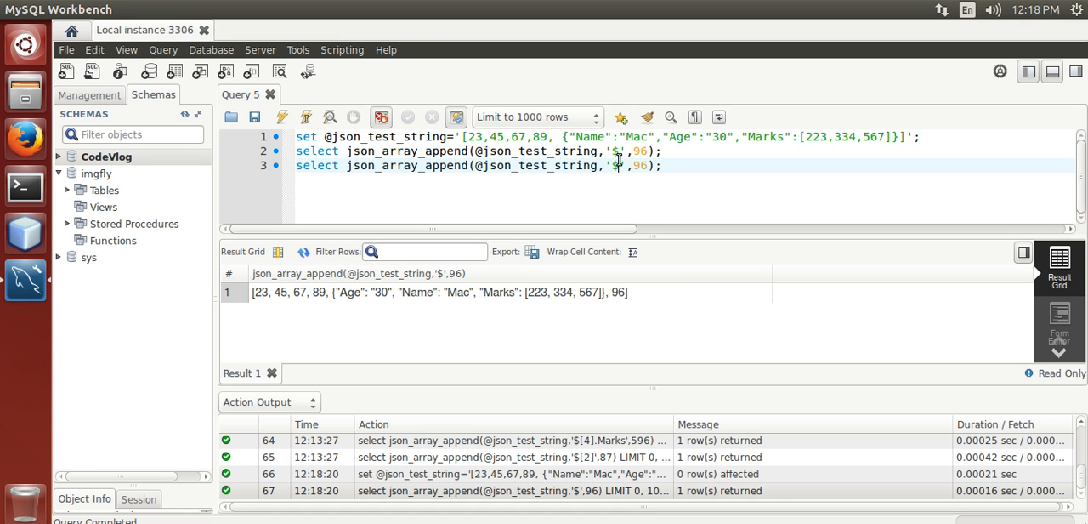
{"action": "mouse_move", "coordinate": [565, 165]}
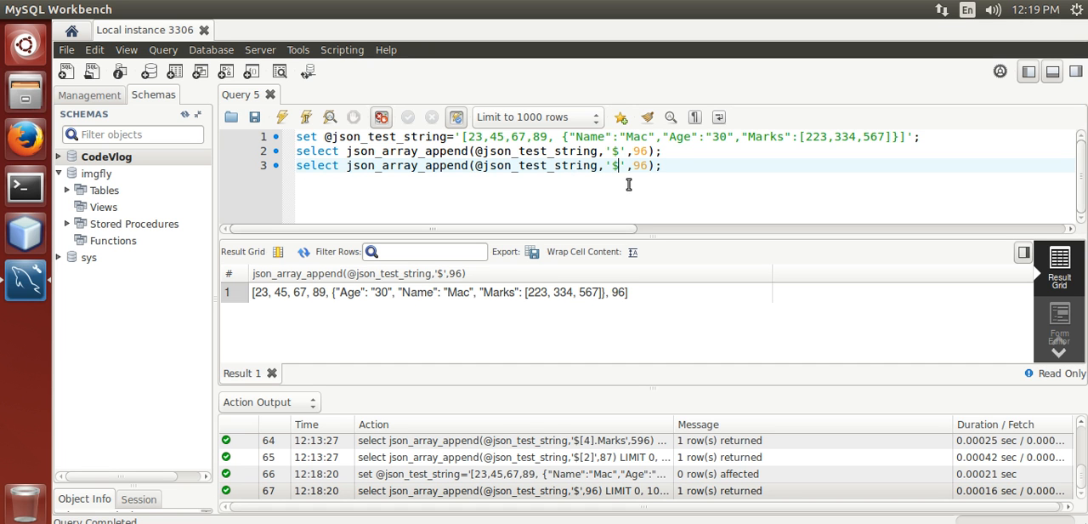
{"action": "type", "text": "[4]"}
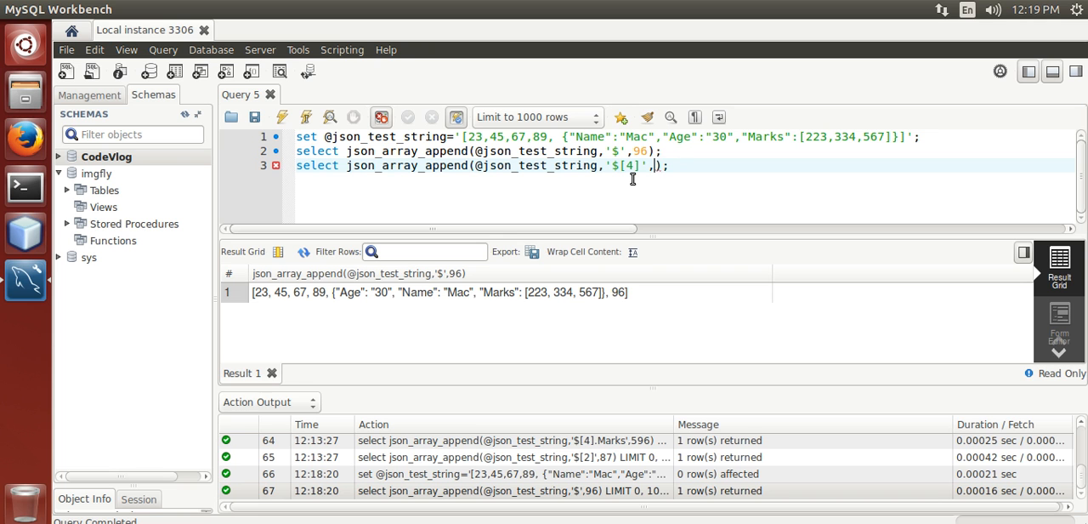
{"action": "type", "text": "567"}
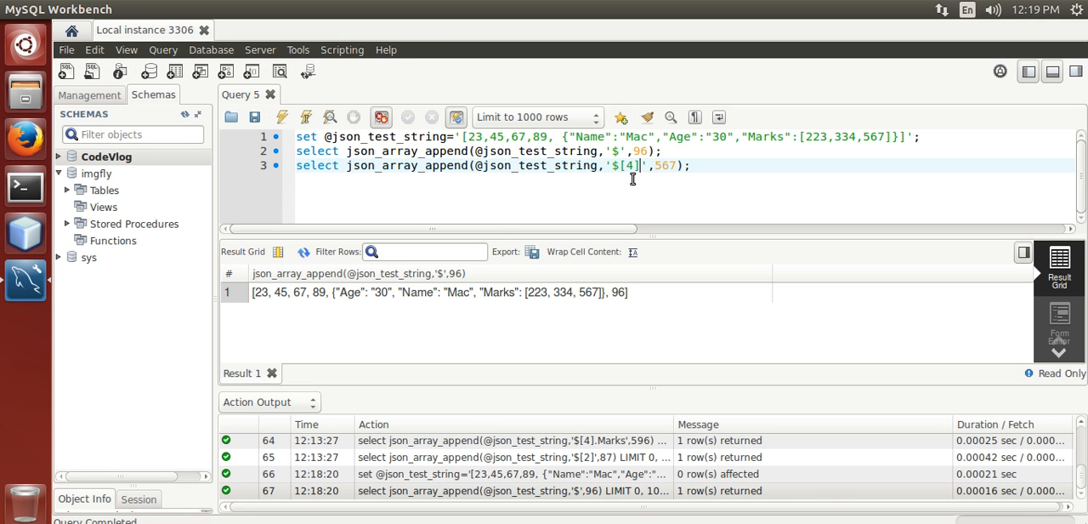
{"action": "type", "text": ".Mark"}
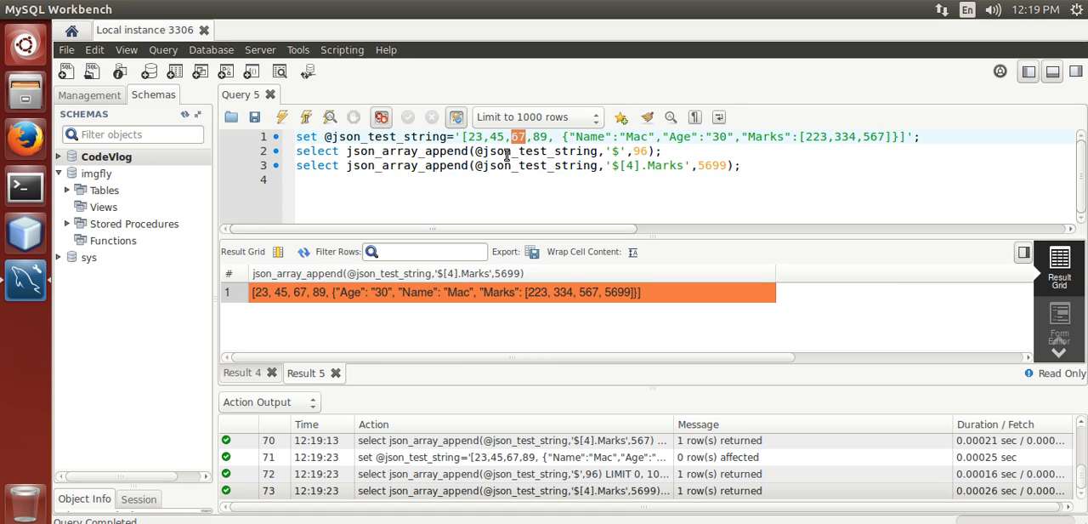
Step: Add a fourth query appending 91 at '$[2].Marks', run it, then begin editing the path
{"action": "type", "text": "s"}
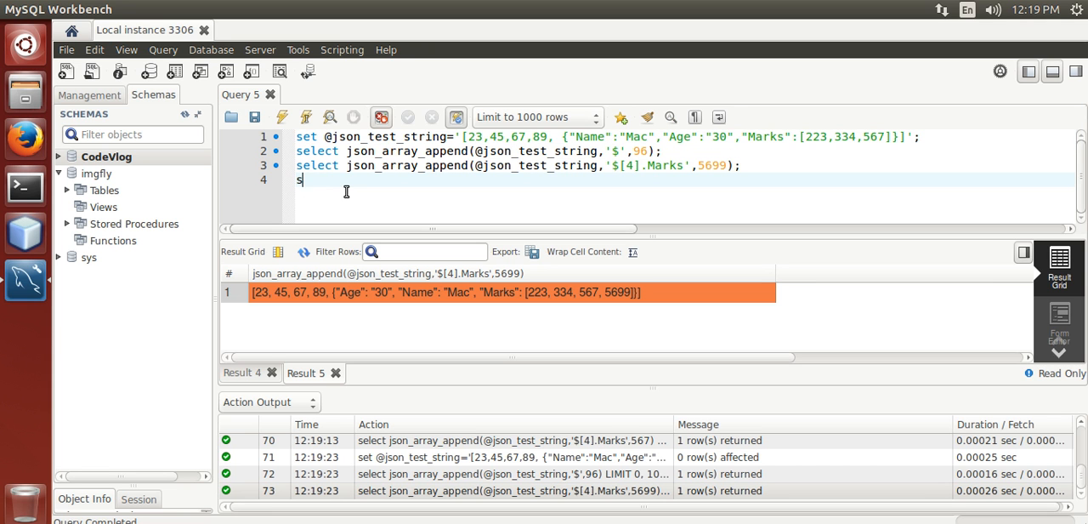
{"action": "type", "text": "elect j"}
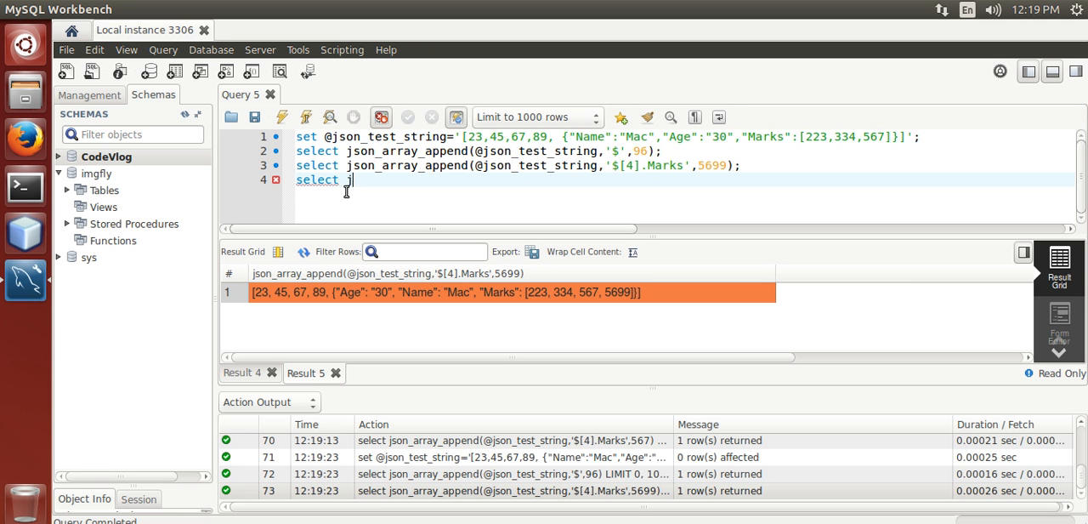
{"action": "key", "text": "BackSpace"}
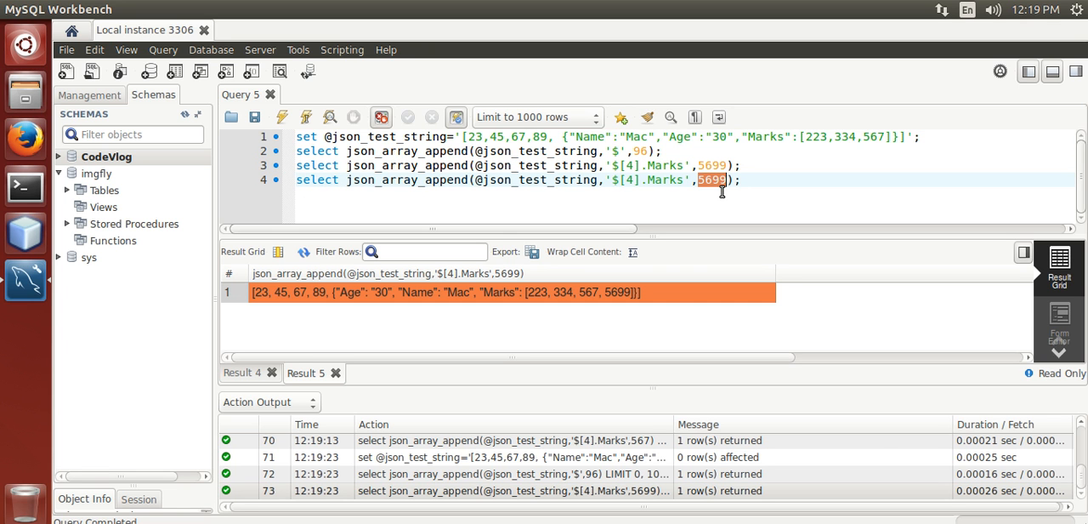
{"action": "type", "text": "91"}
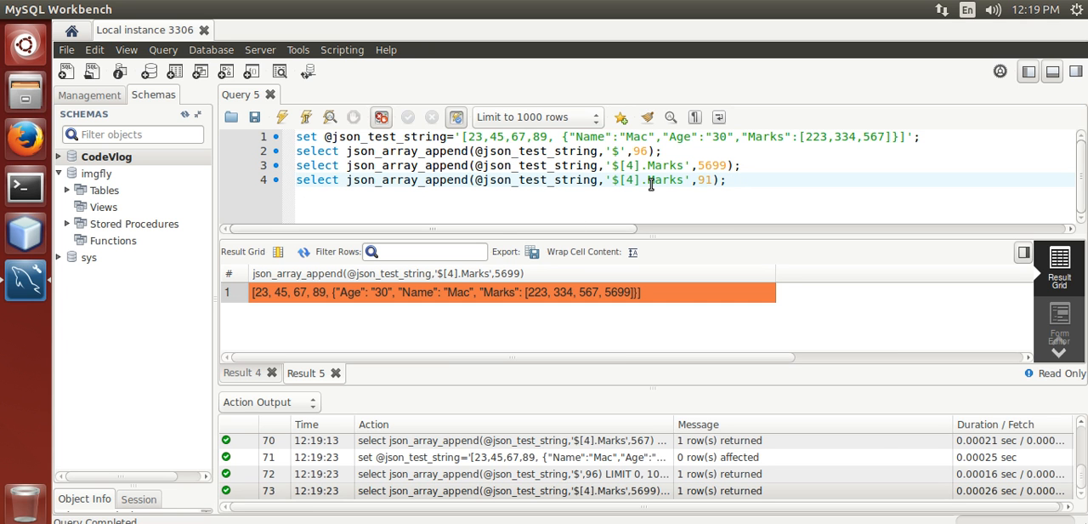
{"action": "type", "text": "2"}
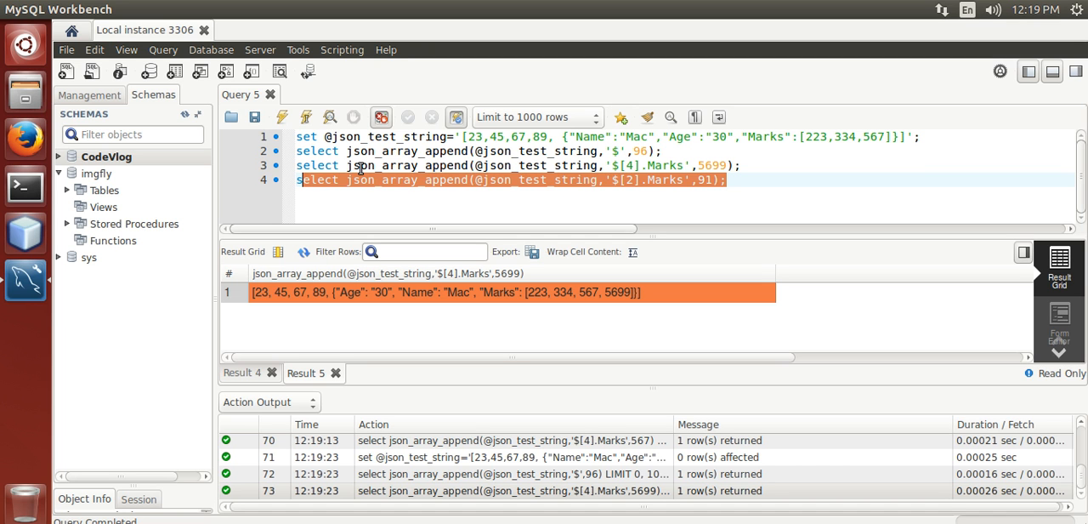
{"action": "mouse_move", "coordinate": [518, 153]}
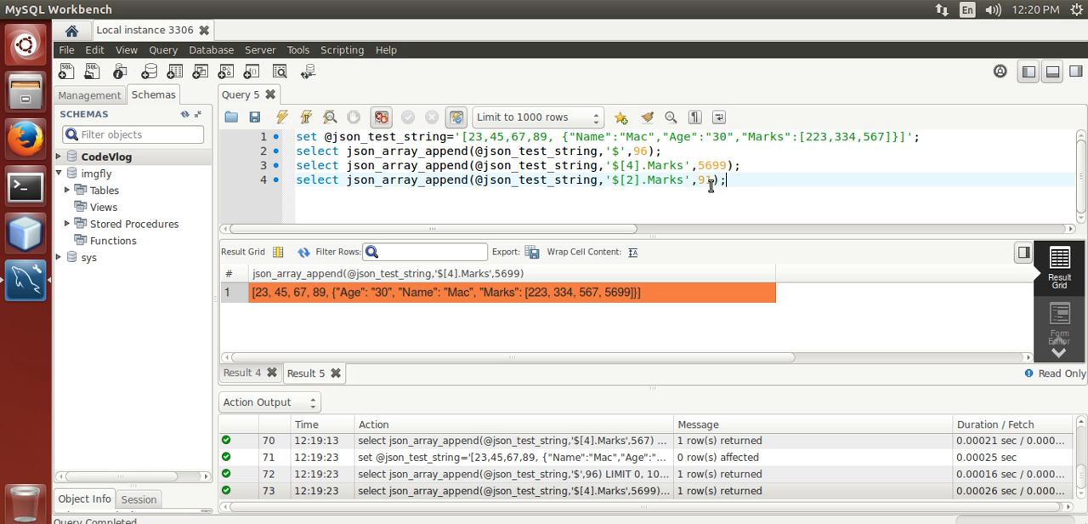
{"action": "left_click", "coordinate": [282, 118]}
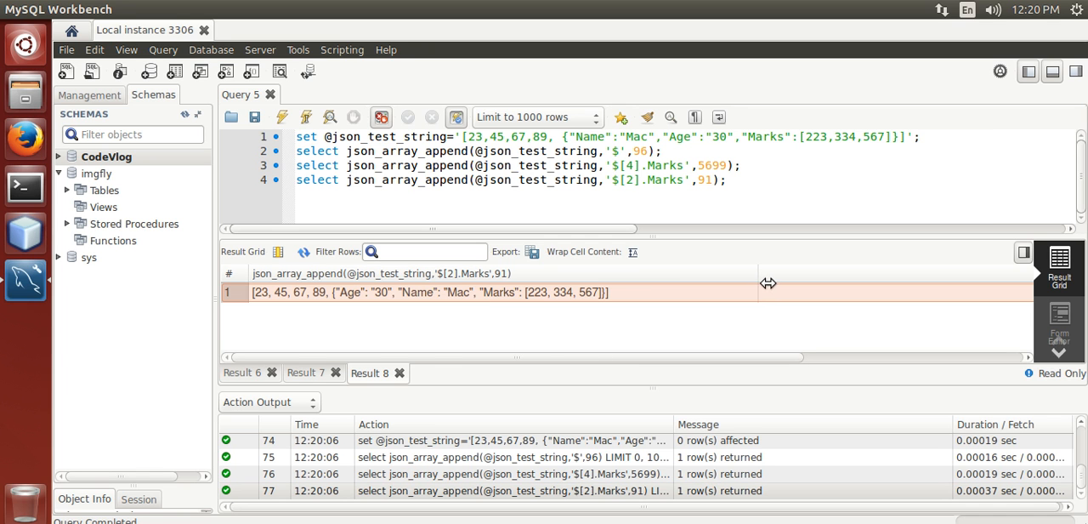
{"action": "left_click", "coordinate": [672, 179]}
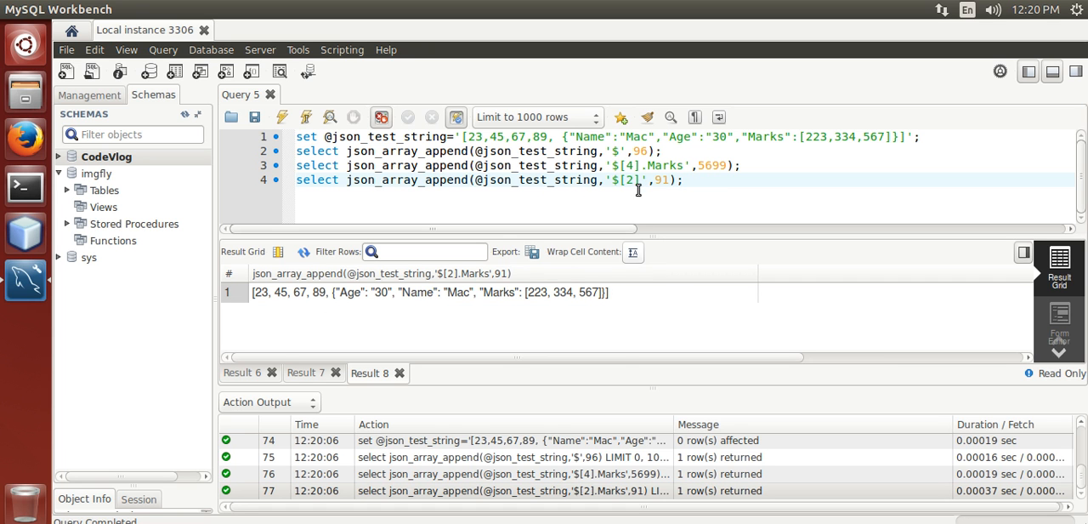
Step: Rerun the queries with path $[2] and widen the result column to see [67, 91]
{"action": "left_click", "coordinate": [281, 117]}
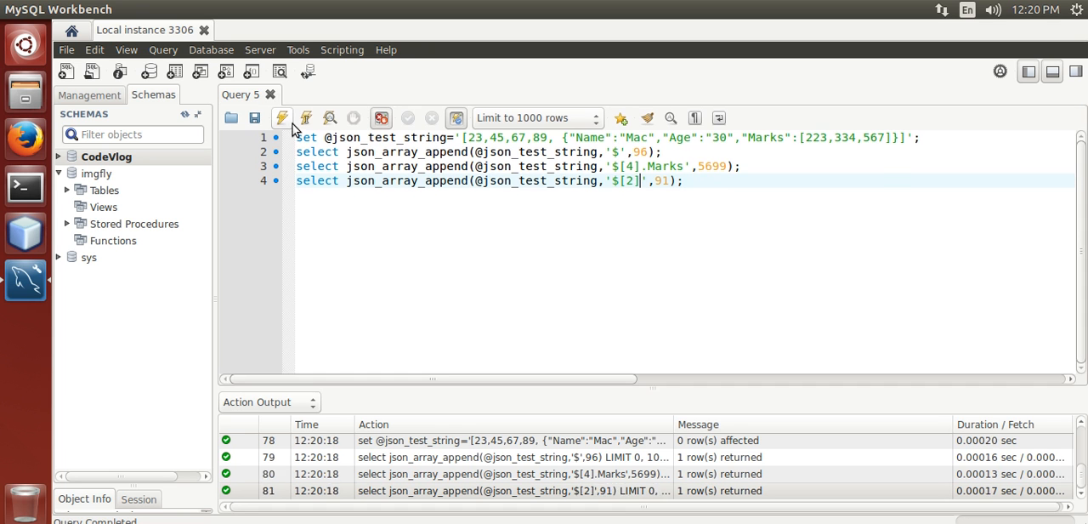
{"action": "left_click", "coordinate": [281, 118]}
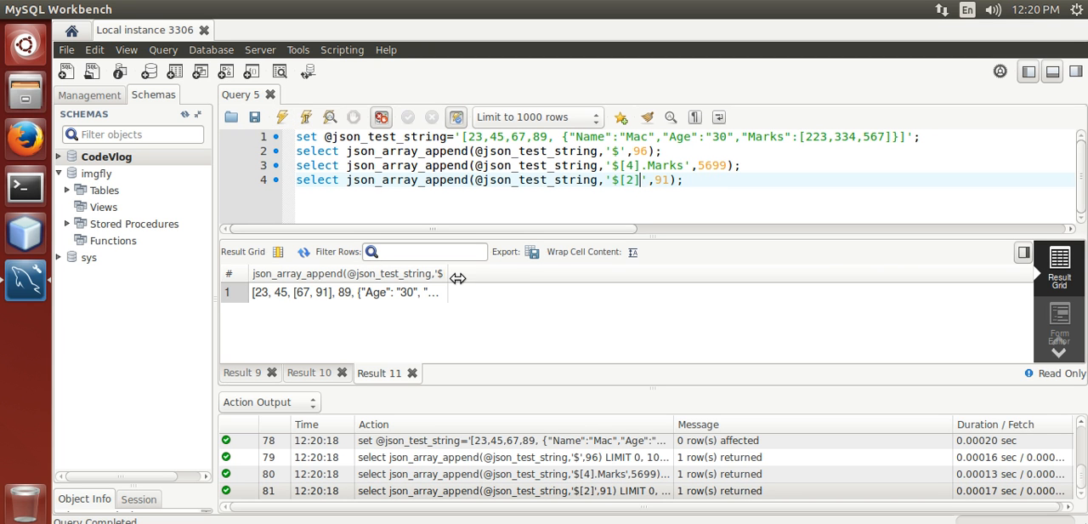
{"action": "left_click", "coordinate": [340, 291]}
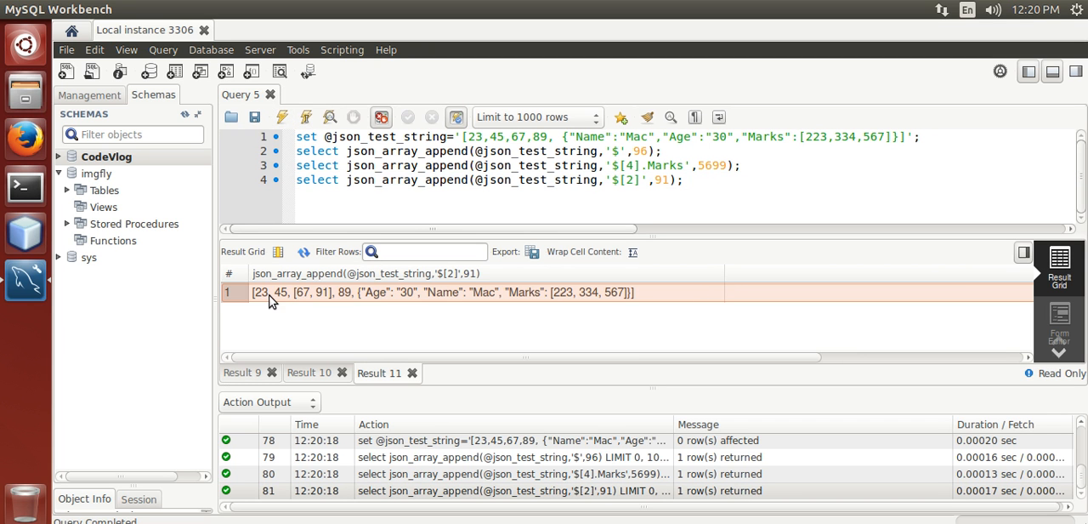
{"action": "mouse_move", "coordinate": [311, 304]}
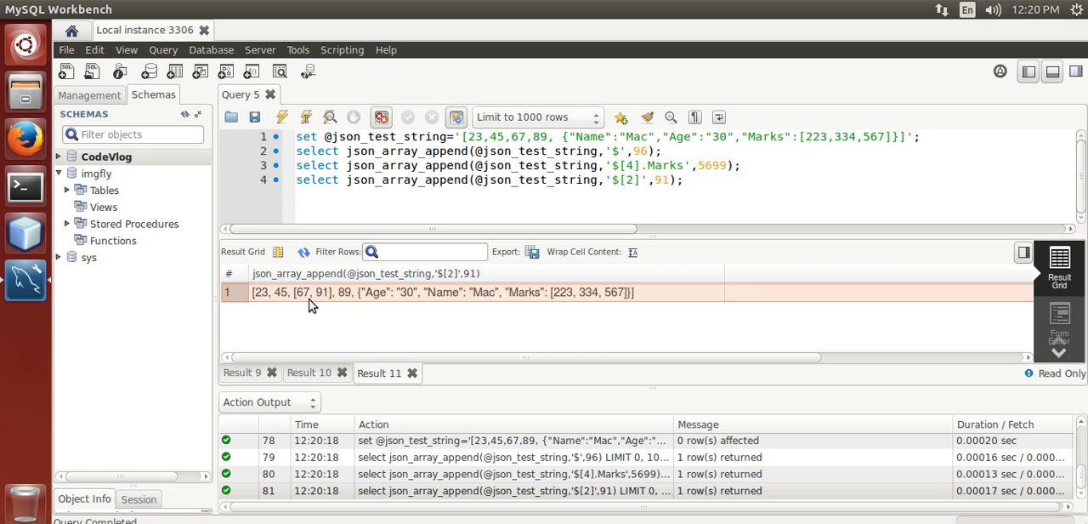
{"action": "mouse_move", "coordinate": [339, 302]}
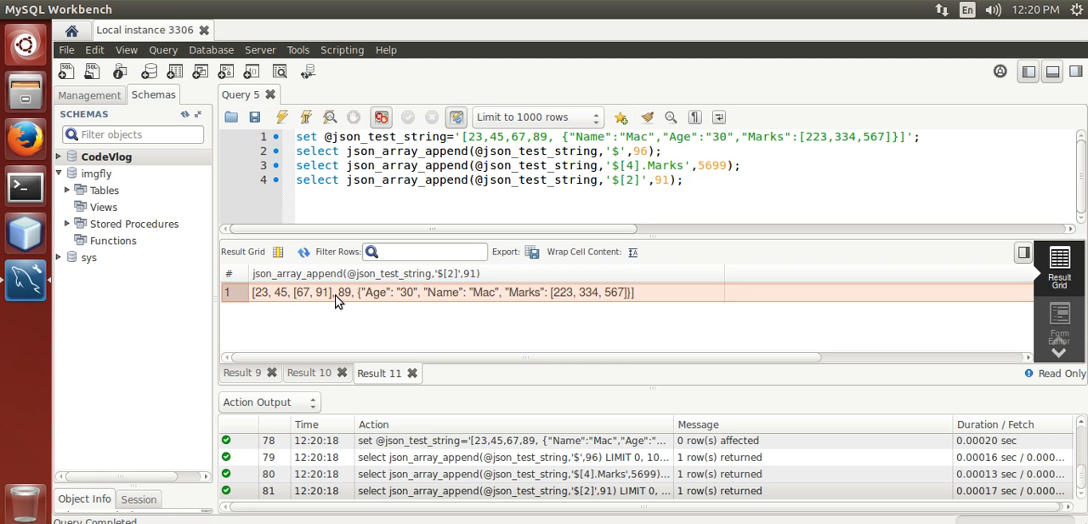
{"action": "mouse_move", "coordinate": [713, 295]}
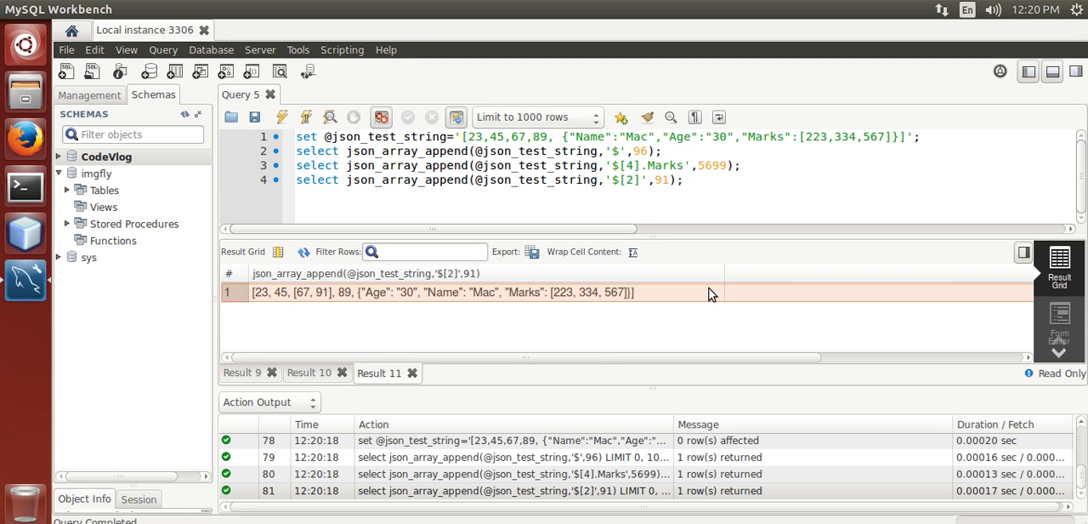
{"action": "mouse_move", "coordinate": [805, 321]}
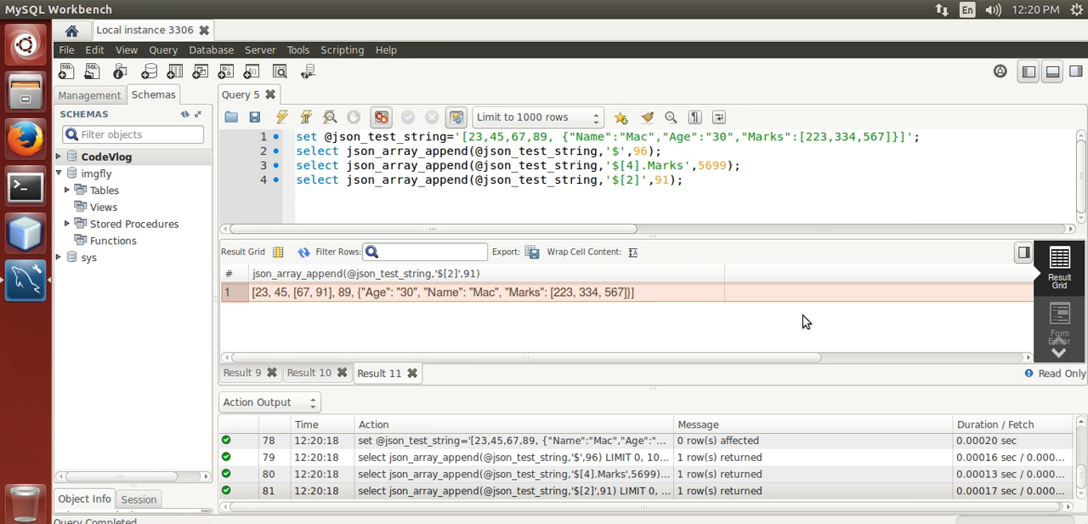
{"action": "mouse_move", "coordinate": [806, 238]}
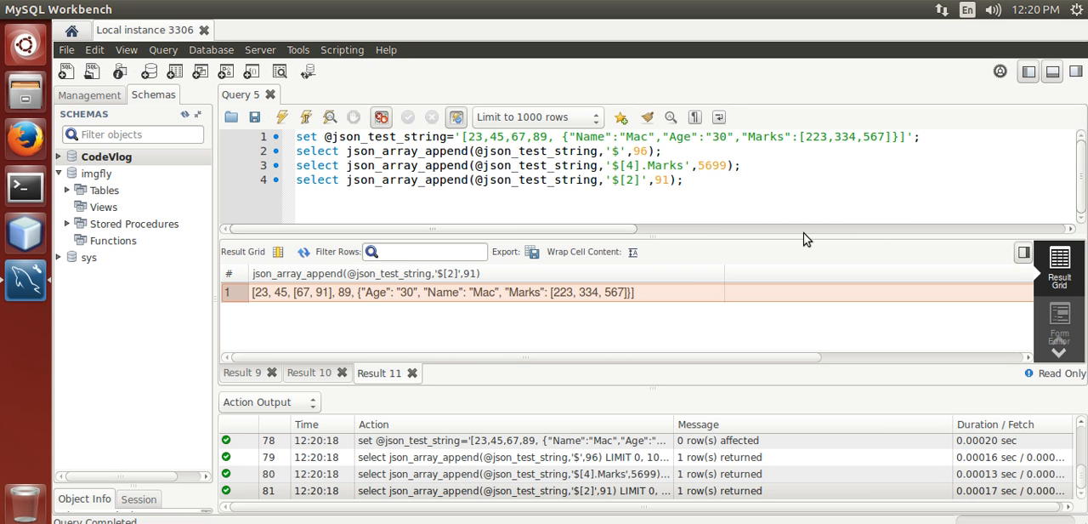